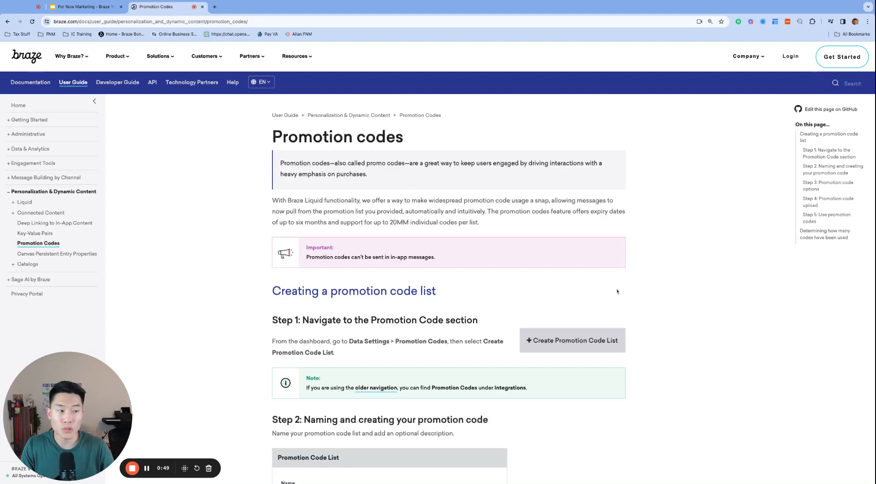
Review the PromoCodes.csv preview and start the upload, leaving 21 of 25 codes remaining
scroll("down", 3)
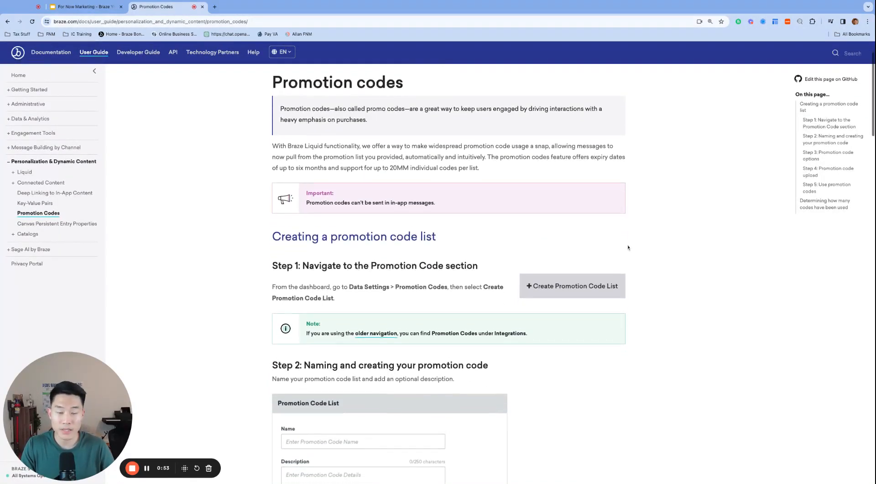
scroll("down", 3)
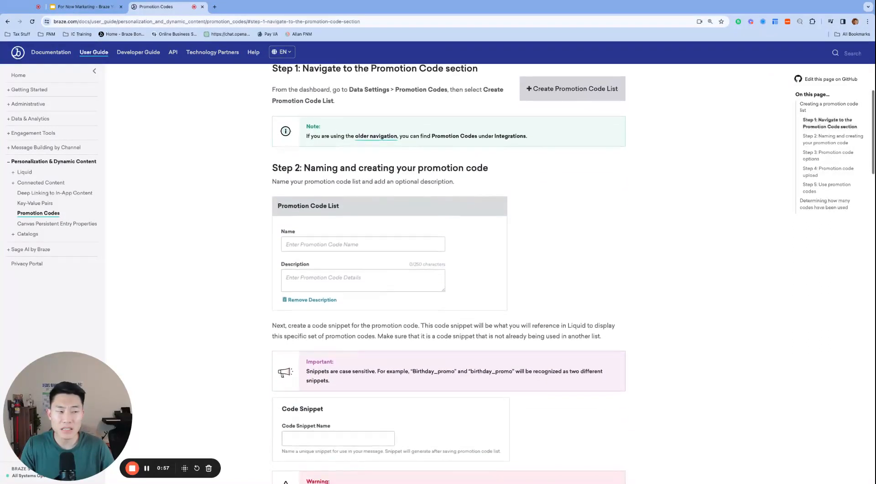
scroll("down", 3)
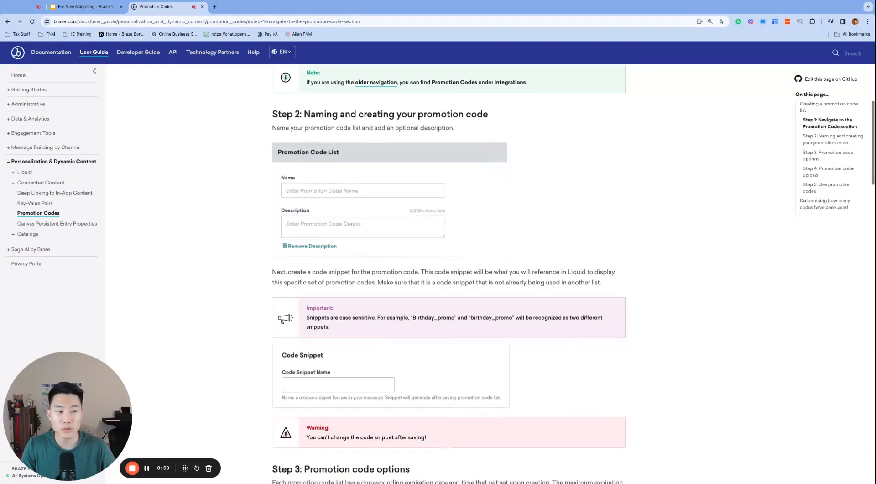
scroll("down", 3)
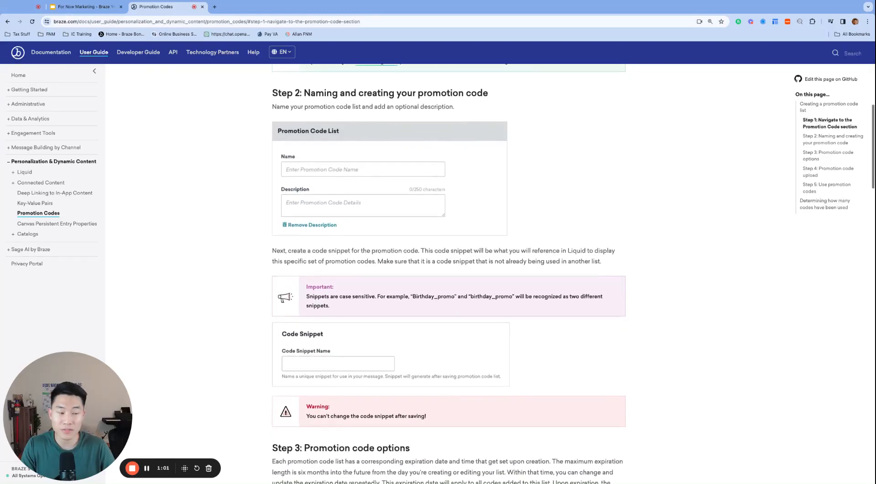
scroll("down", 3)
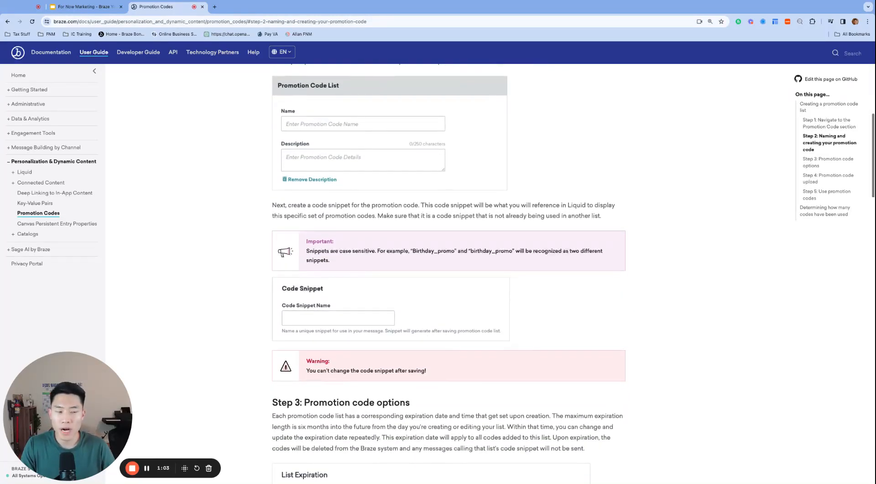
scroll("down", 3)
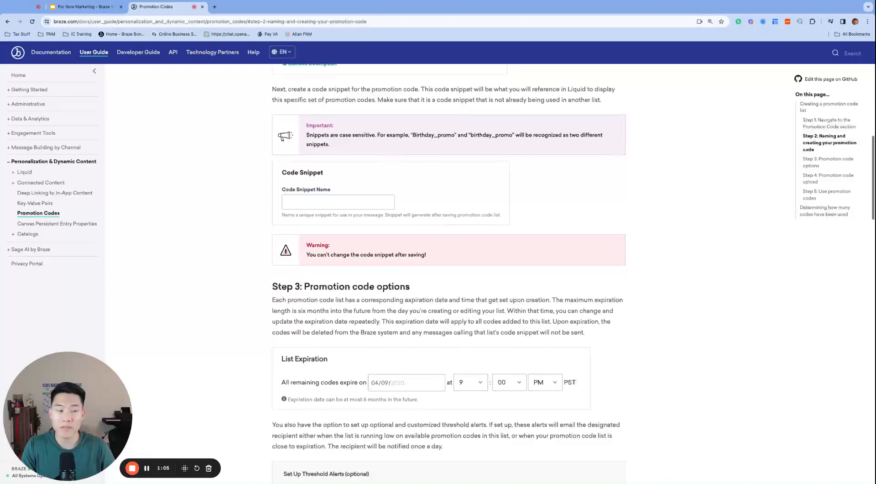
scroll("down", 3)
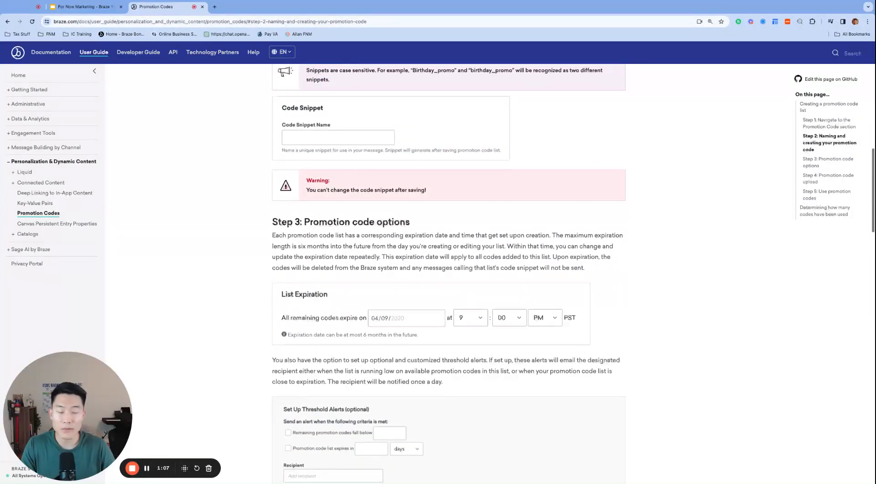
scroll("down", 3)
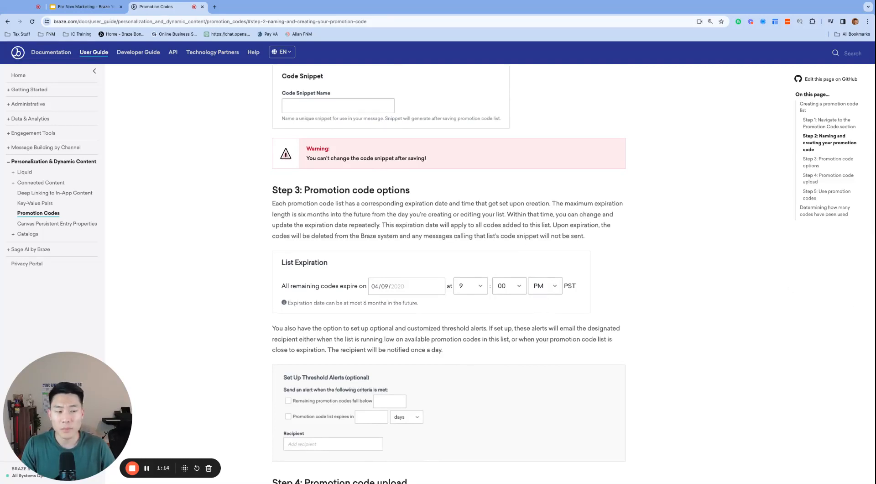
mouse_move(791, 318)
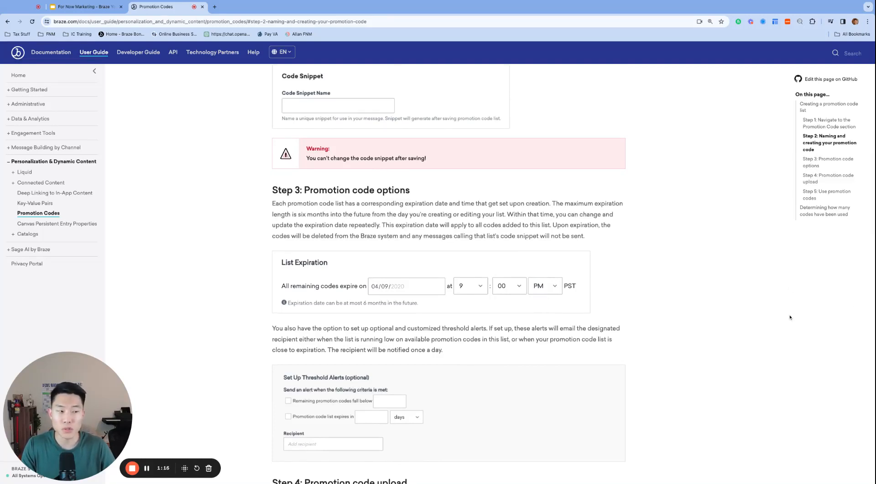
scroll("down", 3)
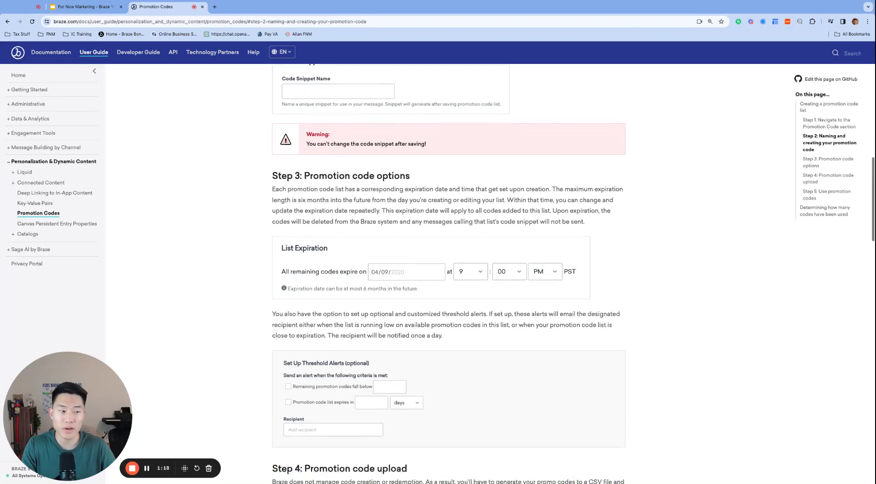
scroll("down", 3)
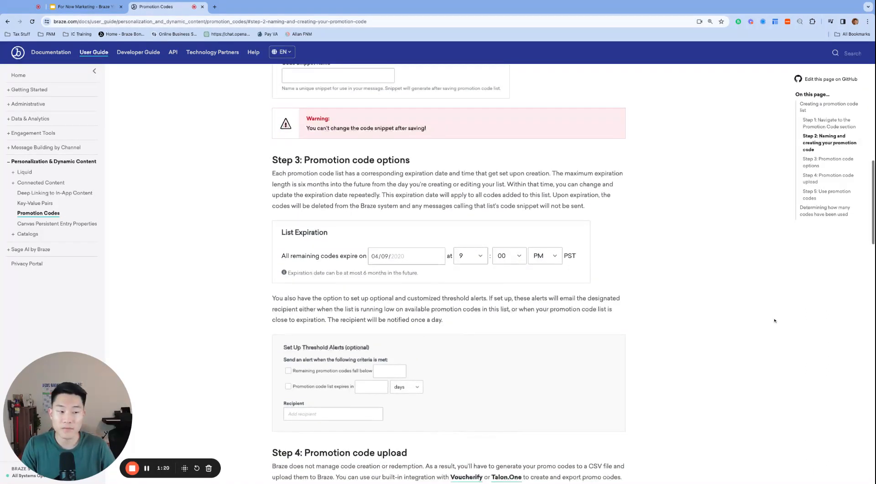
scroll("down", 3)
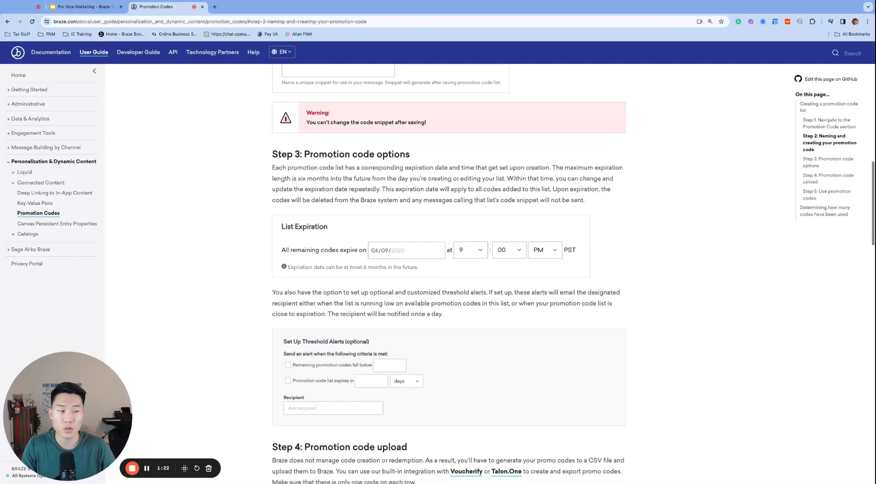
scroll("down", 3)
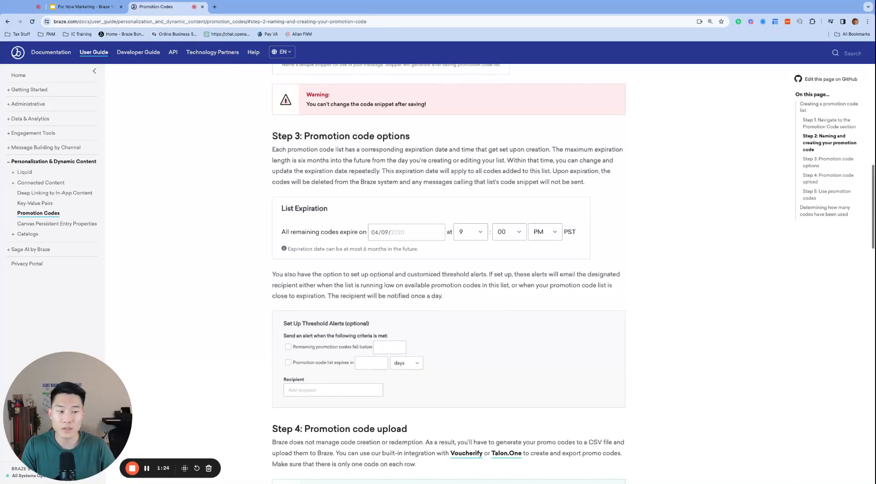
scroll("down", 3)
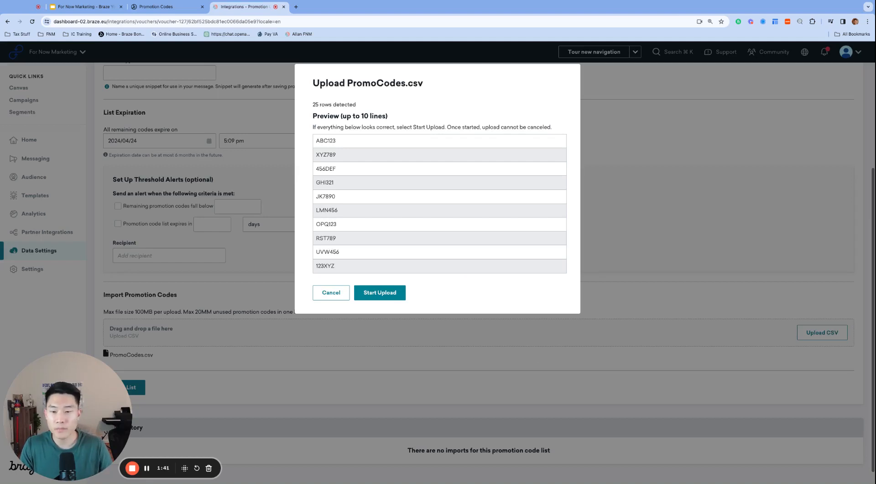
mouse_move(452, 244)
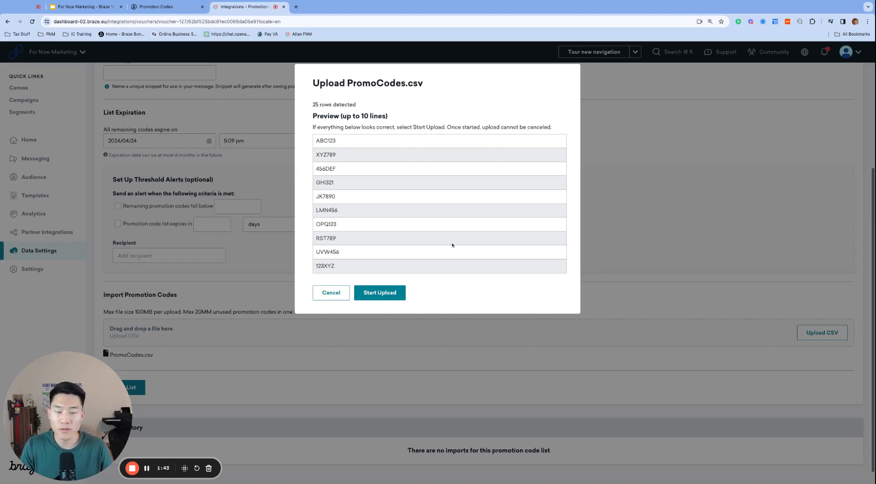
mouse_move(412, 295)
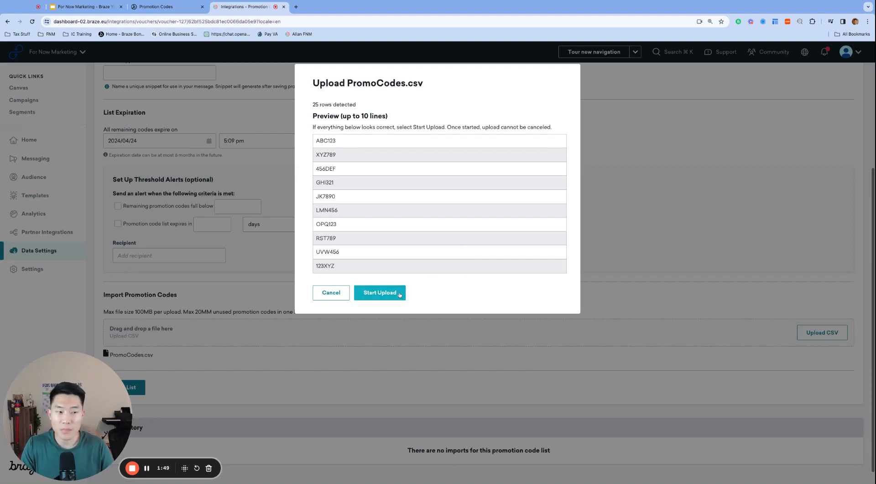
left_click(379, 292)
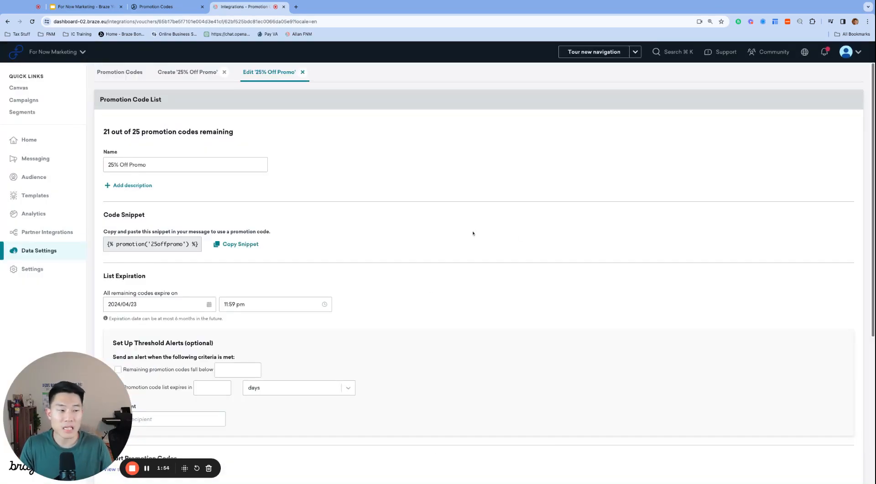
scroll("down", 3)
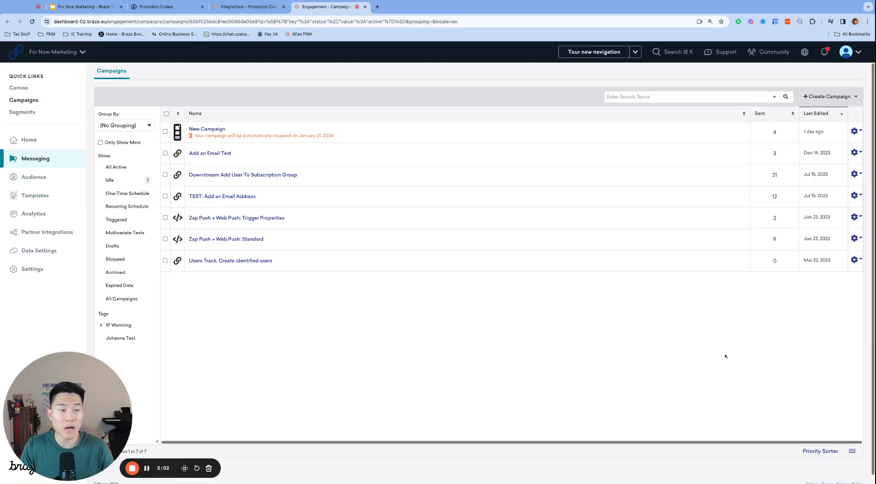
mouse_move(744, 327)
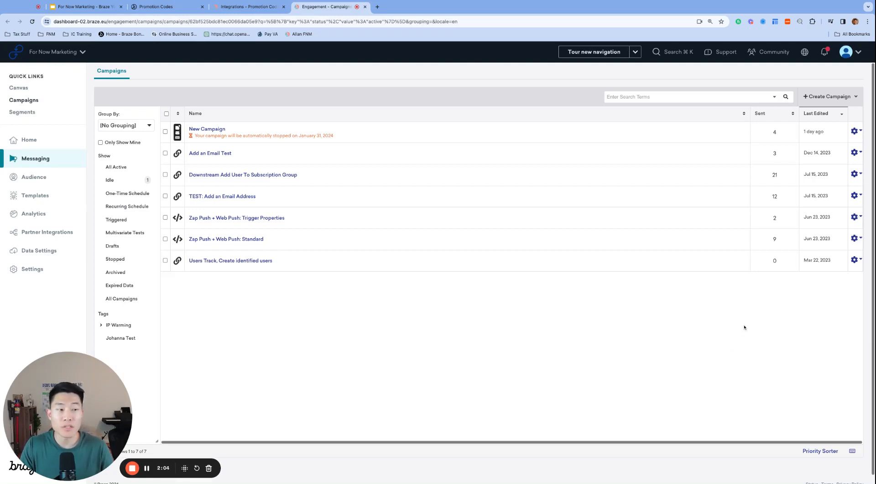
mouse_move(742, 325)
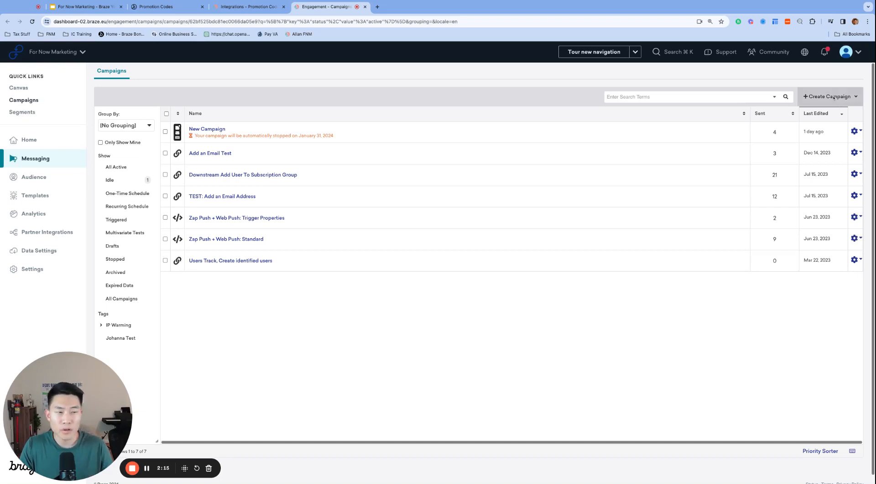
Start a new Multichannel Campaign draft at the Compose Messages step
left_click(830, 96)
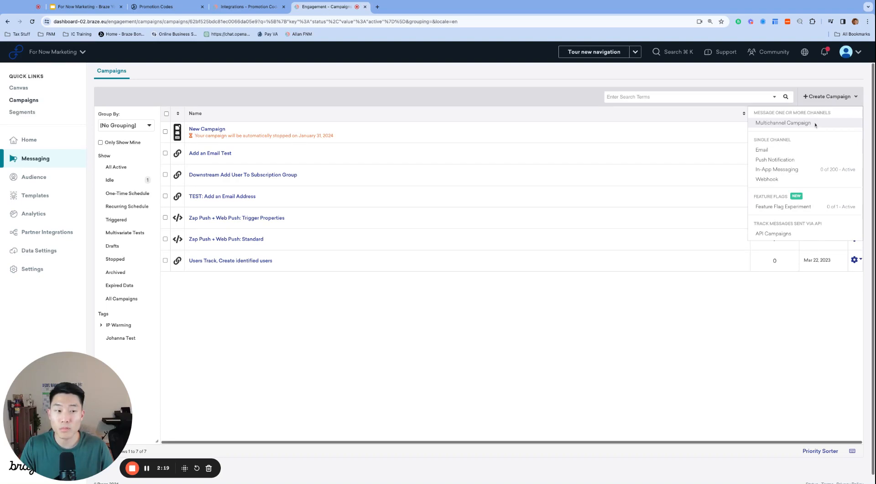
left_click(783, 123)
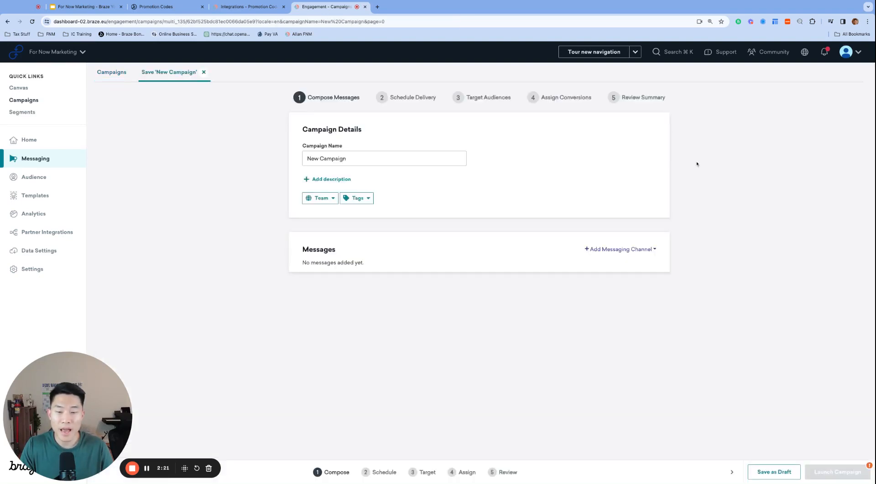
Add a Web Push message whose body is {% promotion('25offpromo') %}
left_click(618, 249)
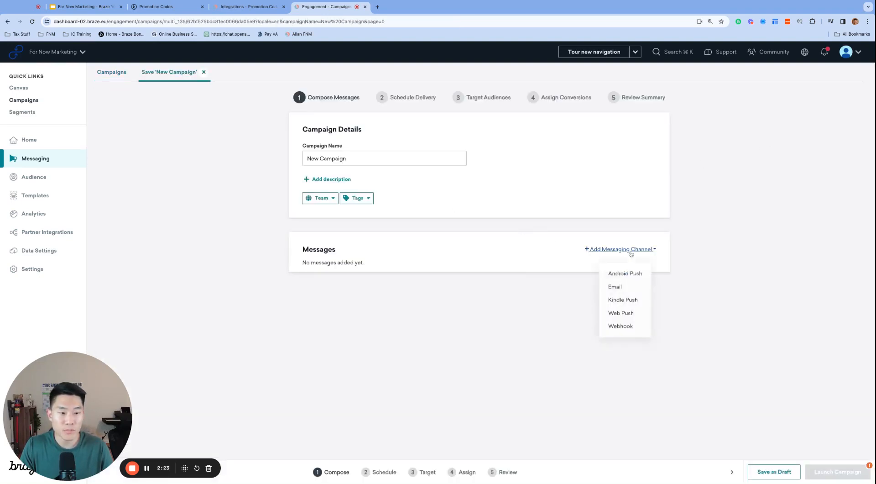
mouse_move(621, 313)
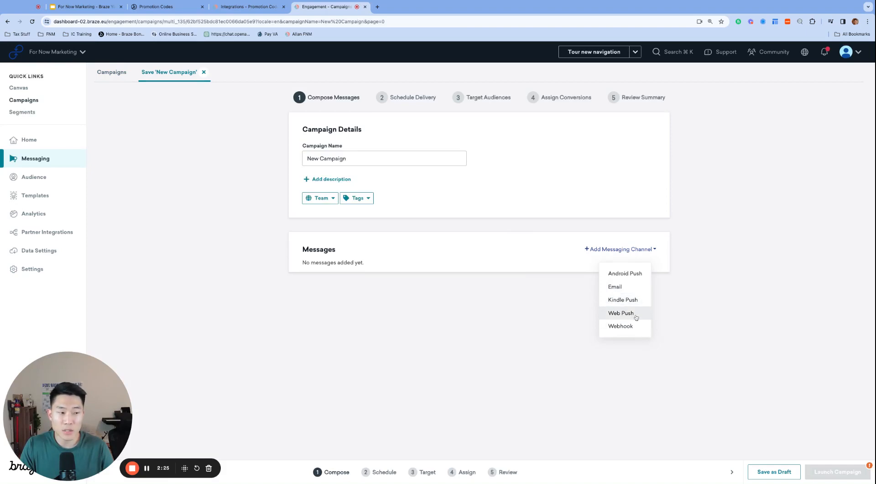
mouse_move(639, 317)
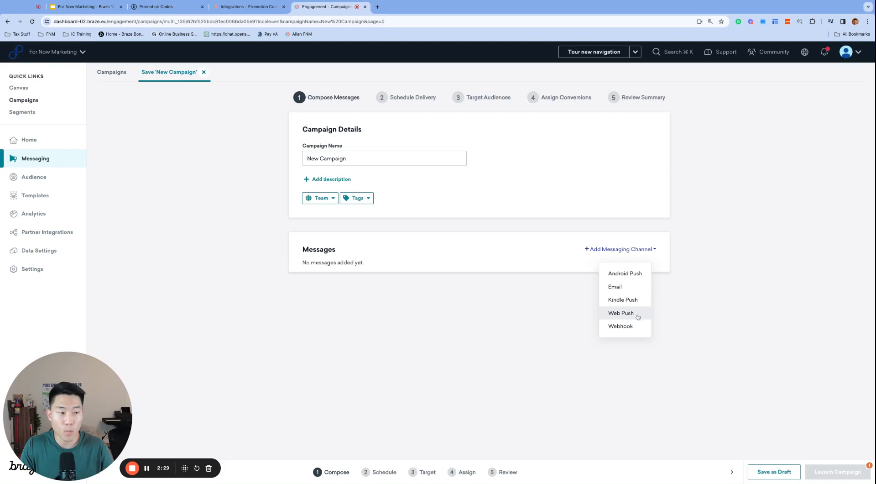
left_click(620, 313)
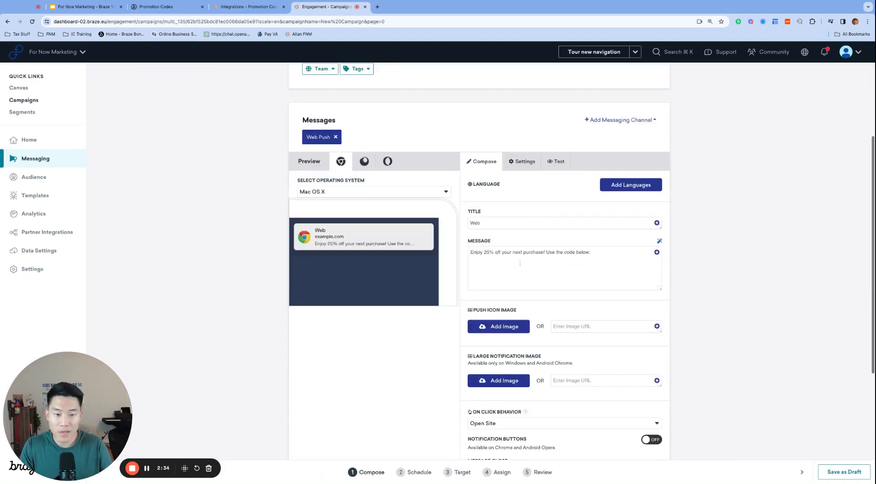
type("{% promotion('25offpromo') %}")
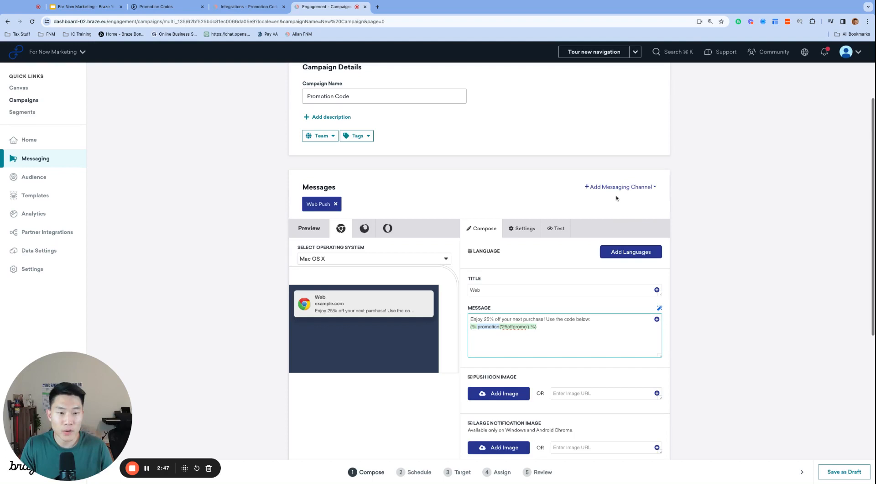
left_click(619, 186)
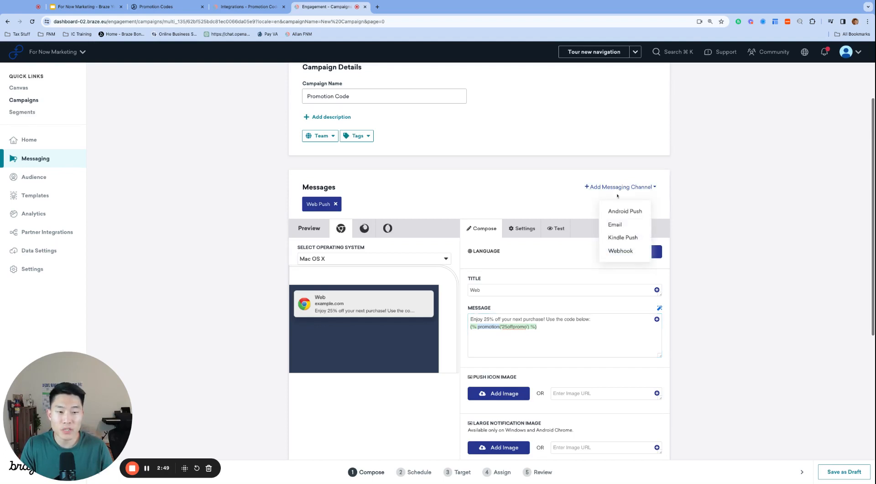
Add a Webhook channel next to Web Push and dismiss the blank URL warning
left_click(620, 250)
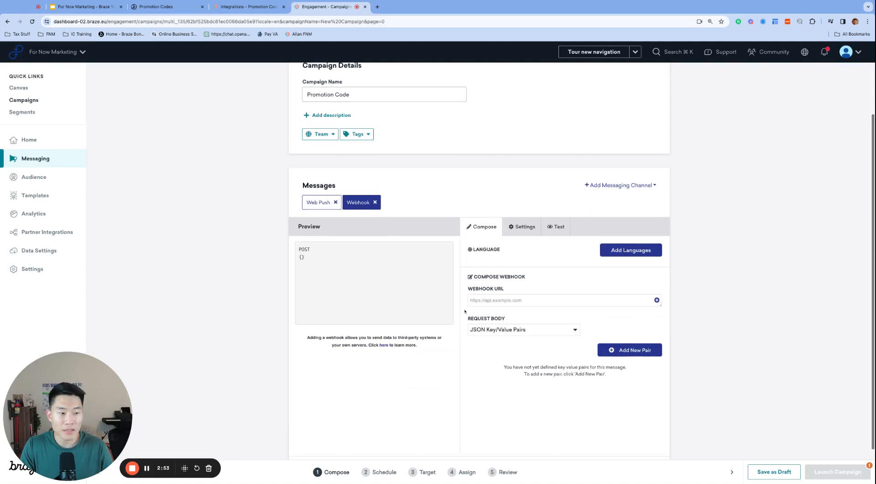
scroll("down", 3)
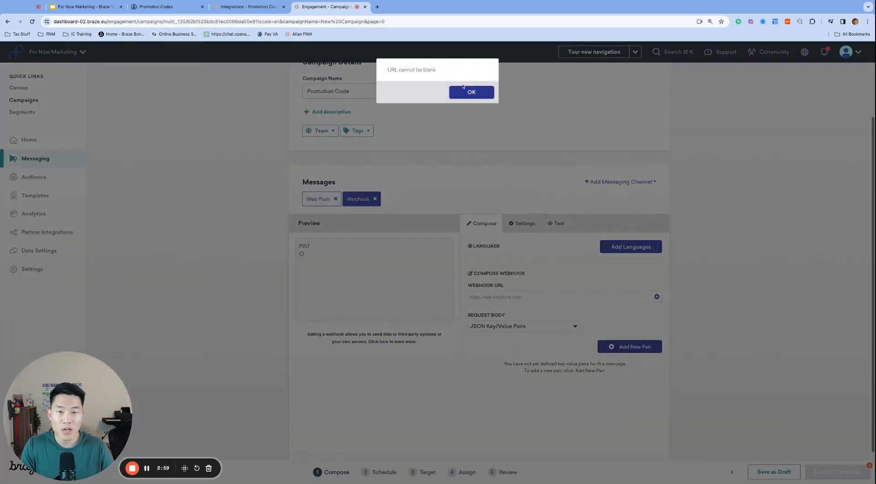
left_click(471, 91)
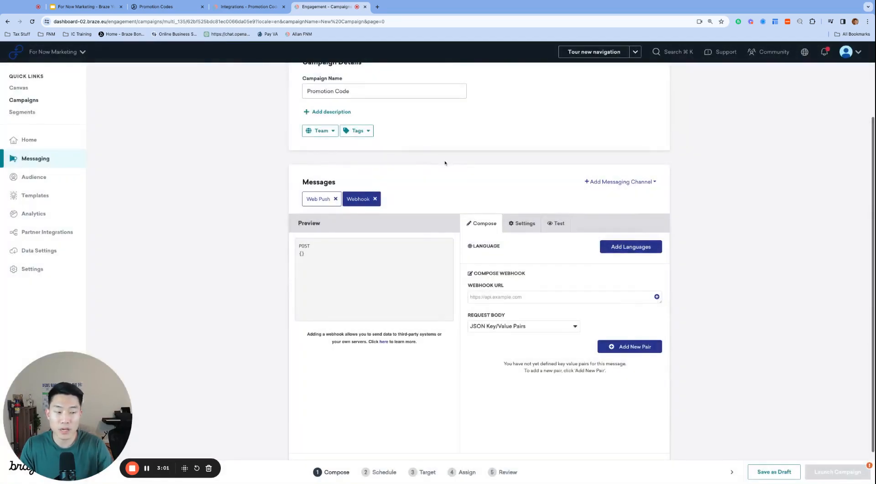
scroll("down", 3)
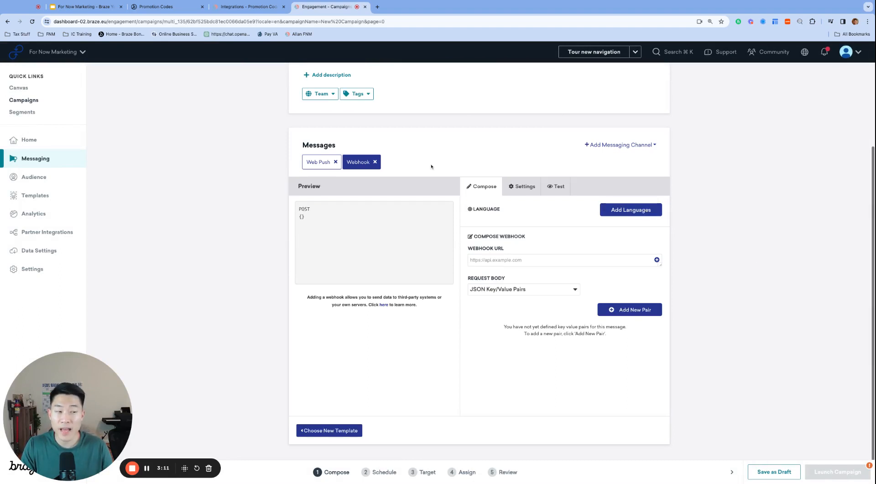
mouse_move(700, 291)
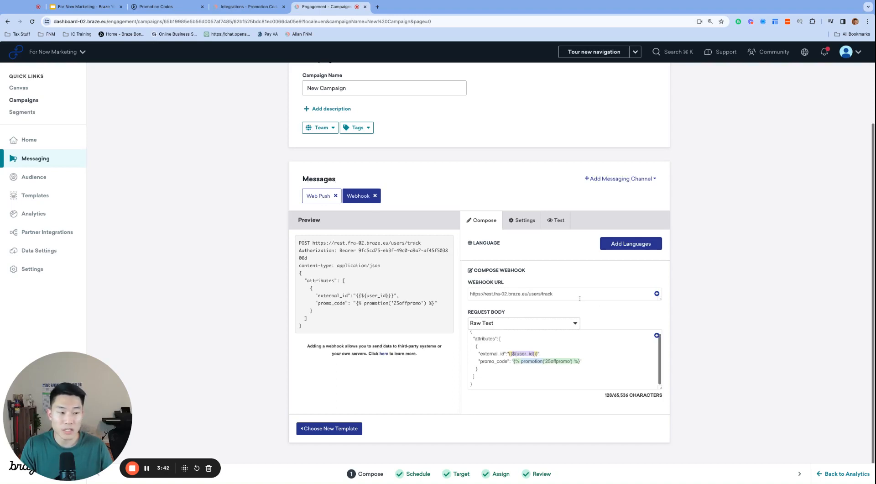
mouse_move(576, 302)
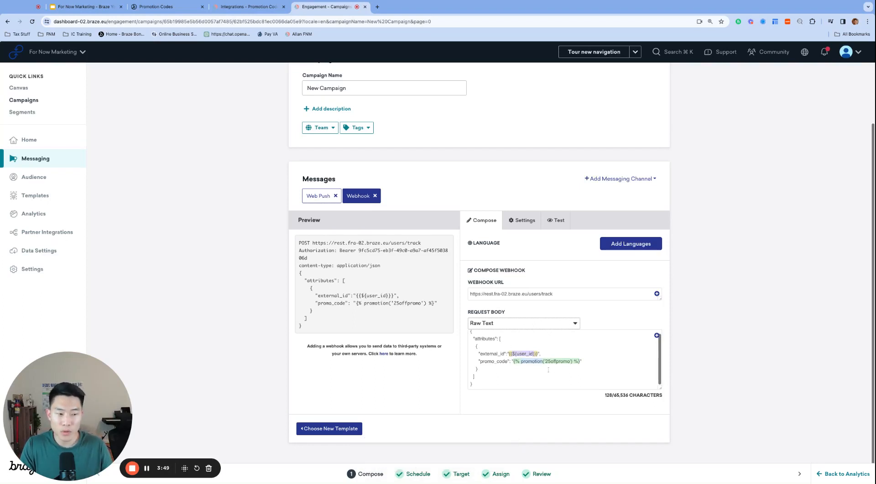
Inspect the raw-text body logging promo_code from the 25offpromo promotion to users/track
triple_click(529, 360)
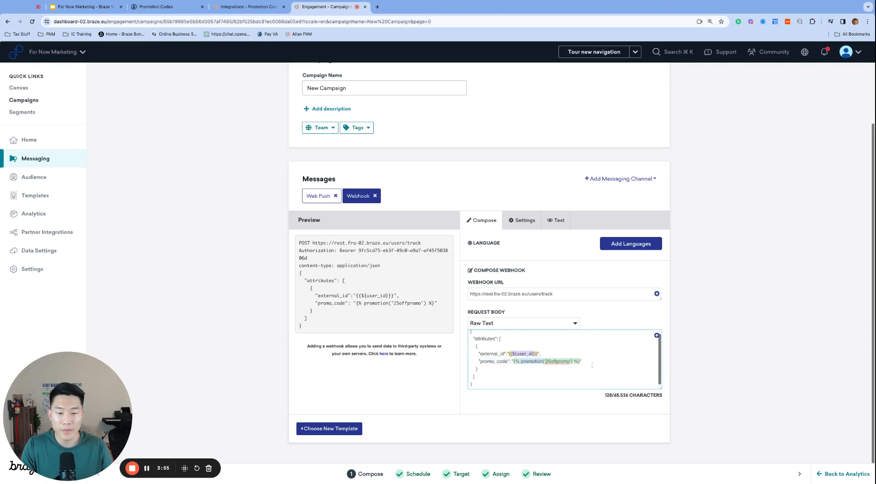
double_click(493, 360)
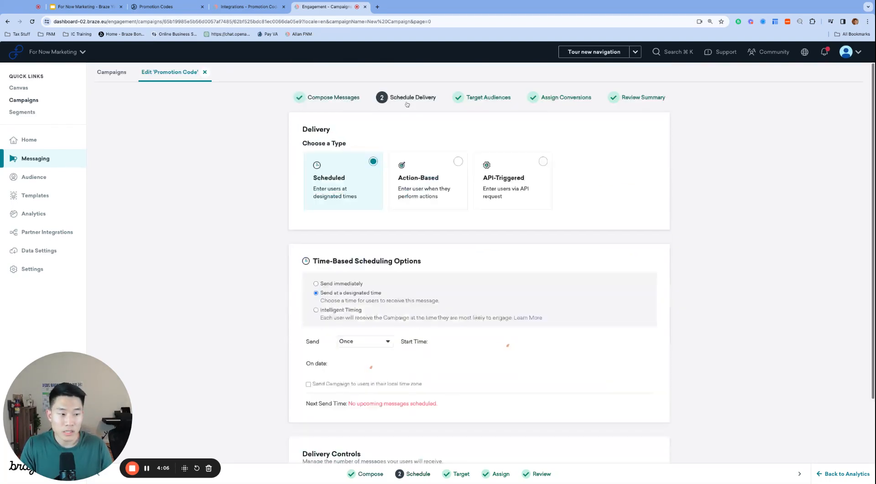
Send the Promotion Code campaign immediately and view its analytics showing 4 messages sent
left_click(317, 283)
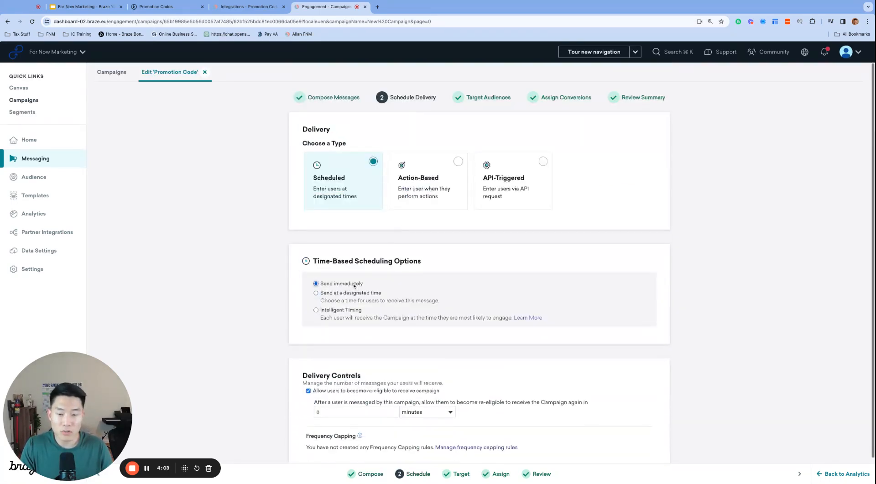
left_click(487, 97)
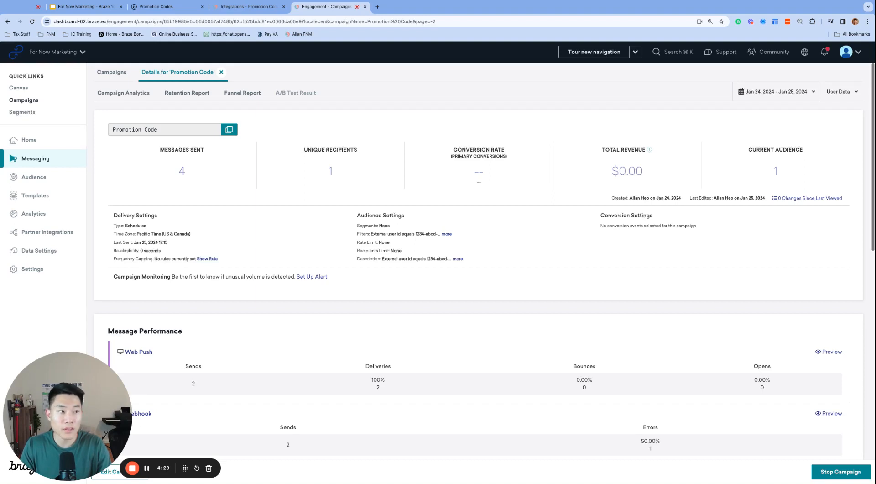
View the slide of the delivered web push with code 789GHI, then return to Braze
left_click(84, 6)
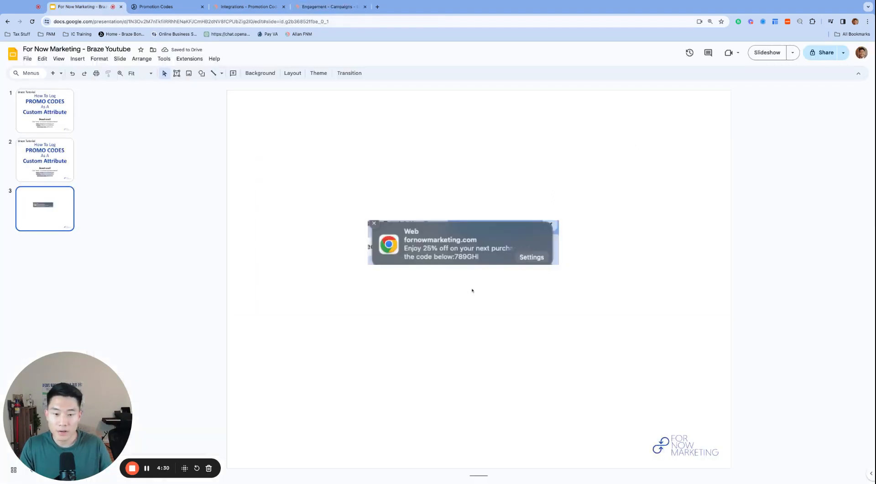
mouse_move(459, 329)
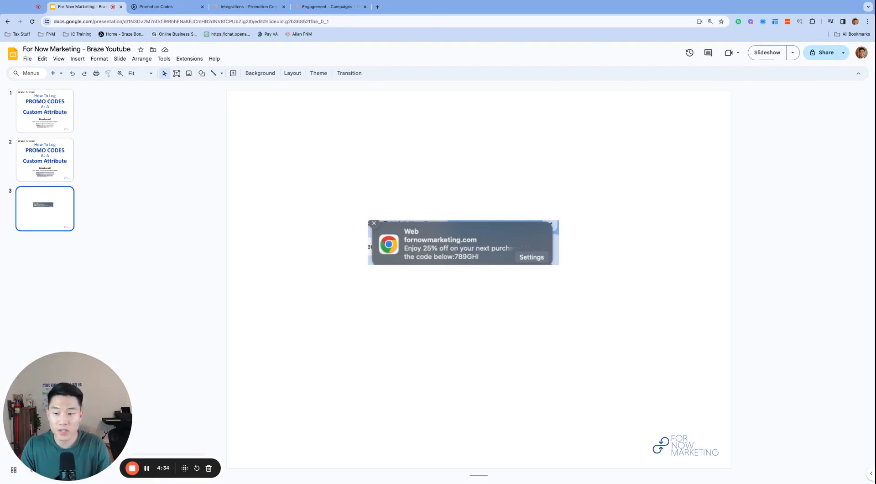
left_click(406, 6)
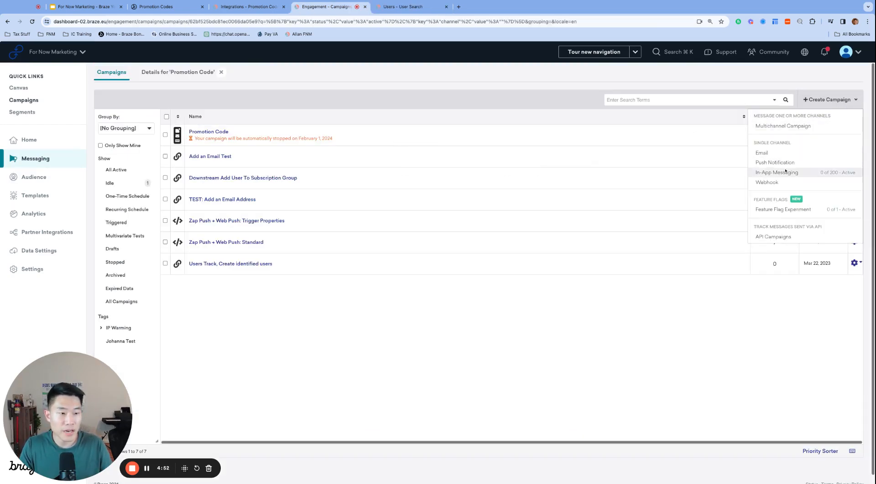
Create a Push Notification campaign with a Web Push reading "Don't forget to redeem your 25% off promo code!"
left_click(775, 161)
type("Reminder")
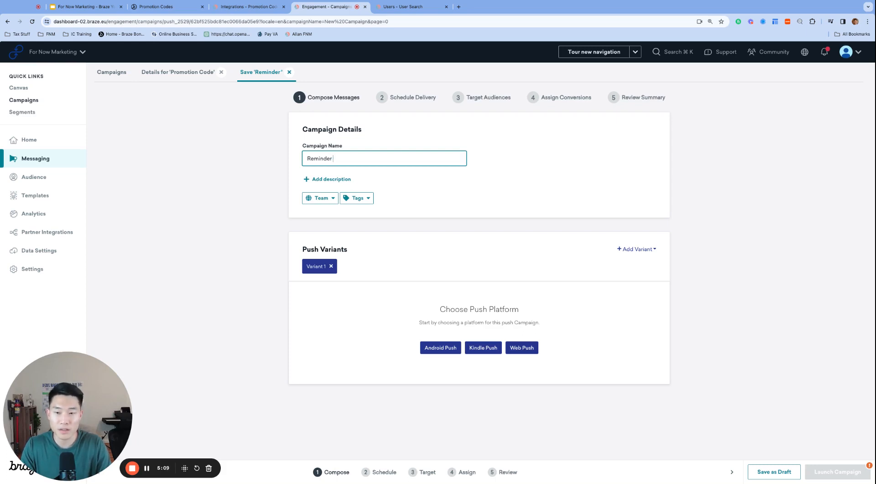
left_click(521, 348)
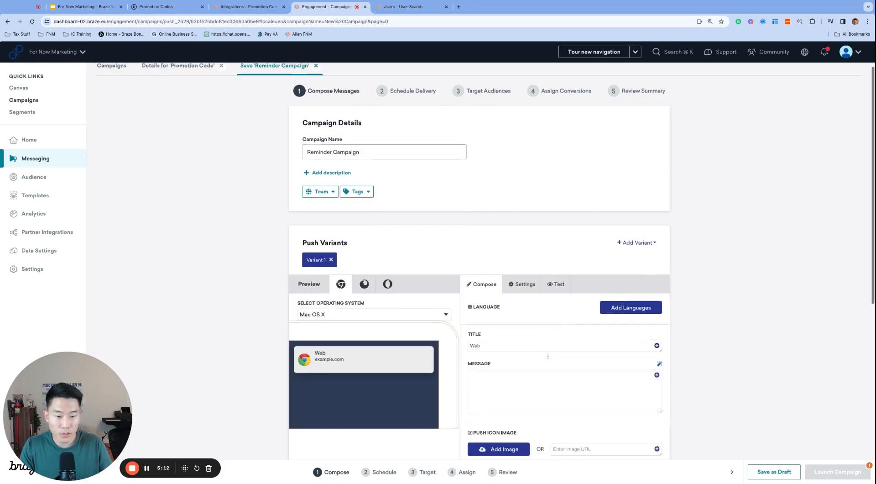
type("D")
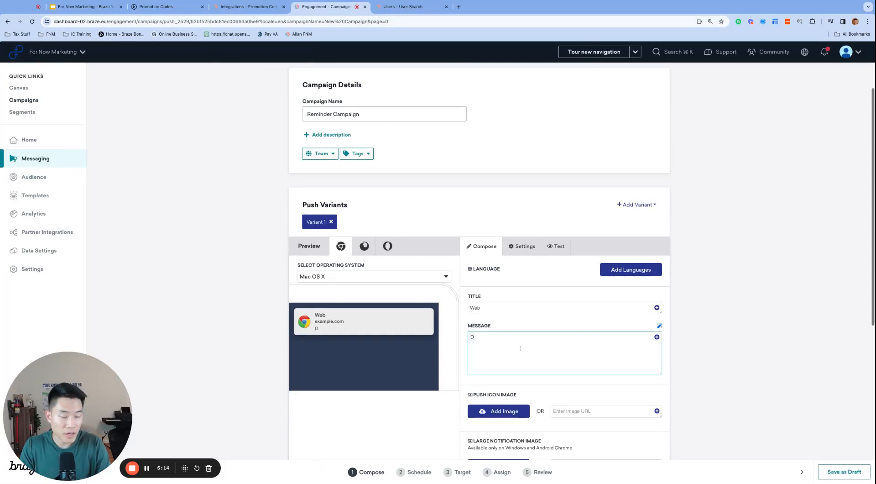
type("on't forget to redeem your 25% off promo code!")
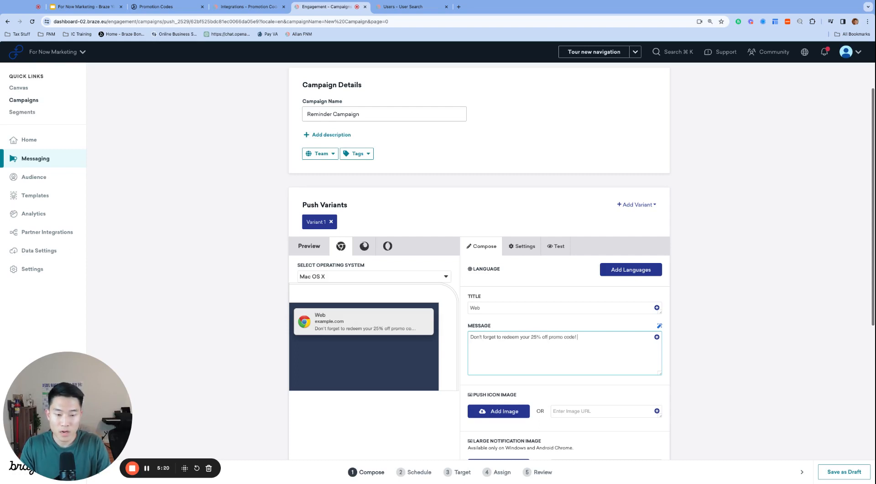
Insert the promo_code custom attribute personalization at the end of the reminder message
left_click(656, 336)
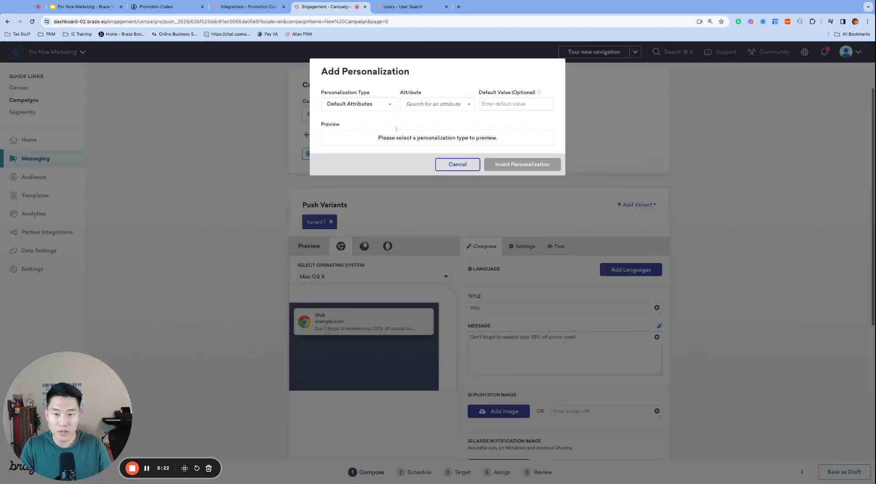
left_click(358, 104)
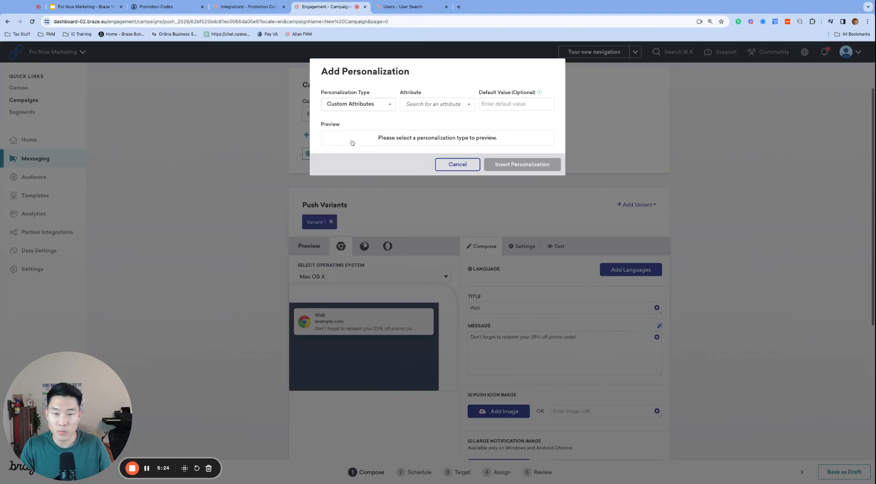
type("promo_code}}}")
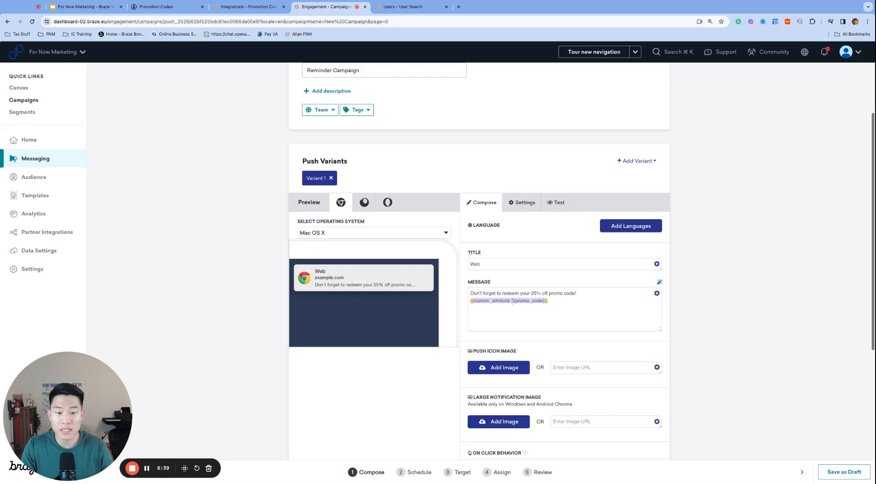
left_click(558, 203)
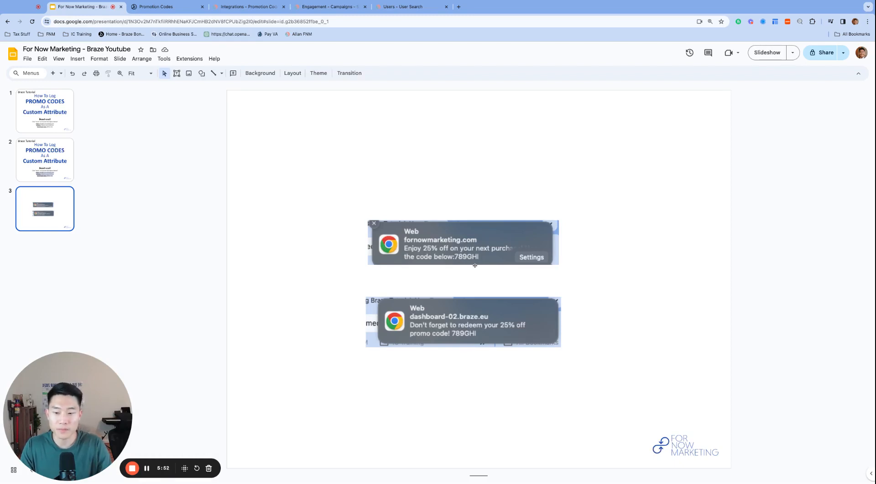
left_click(330, 6)
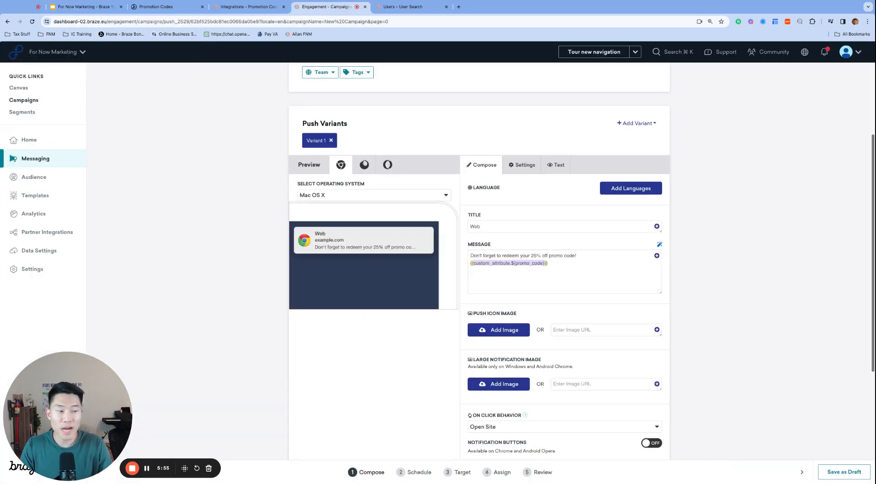